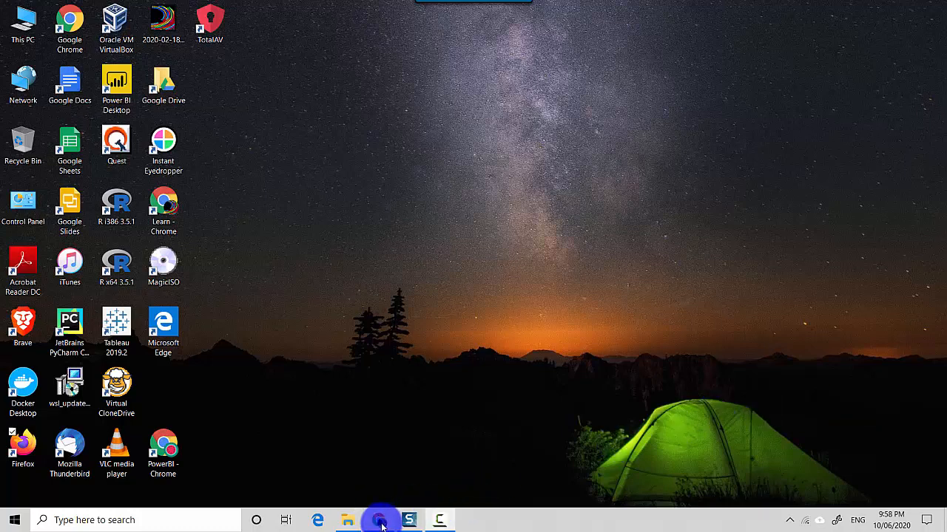
Show the Demo workspace's dataflow list with CountryDatabyYear not yet refreshed.
click(380, 520)
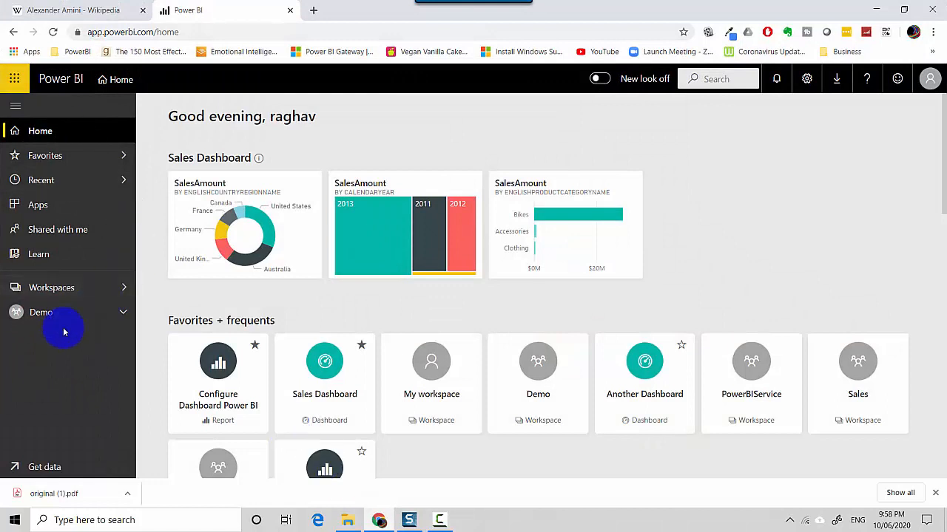
mouse_move(57, 322)
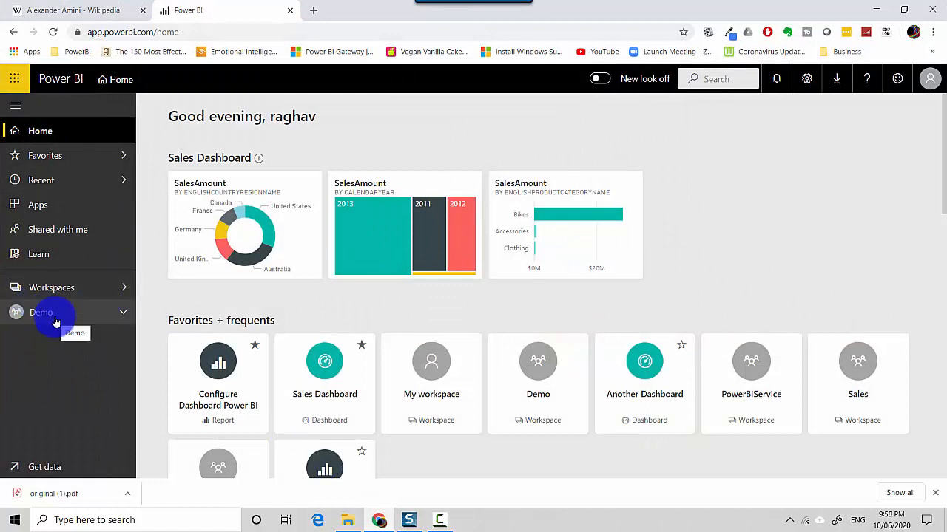
click(41, 312)
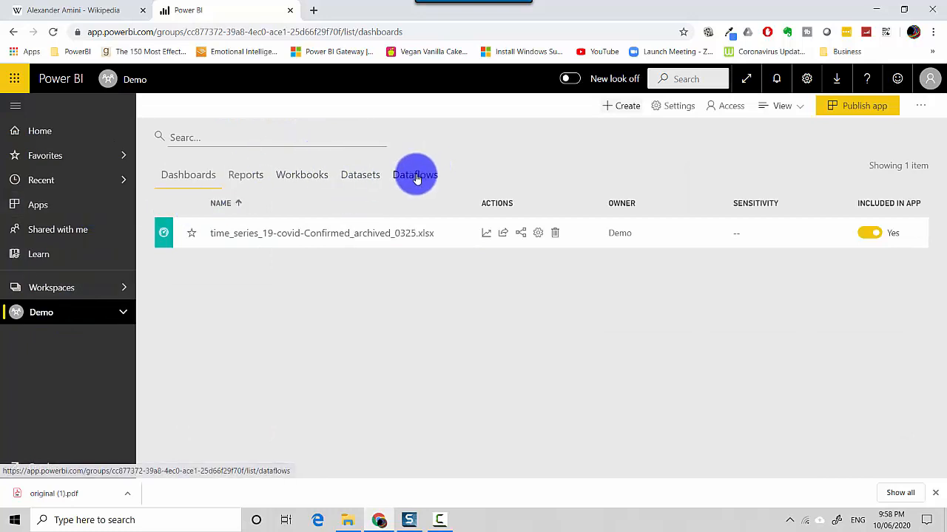
click(414, 174)
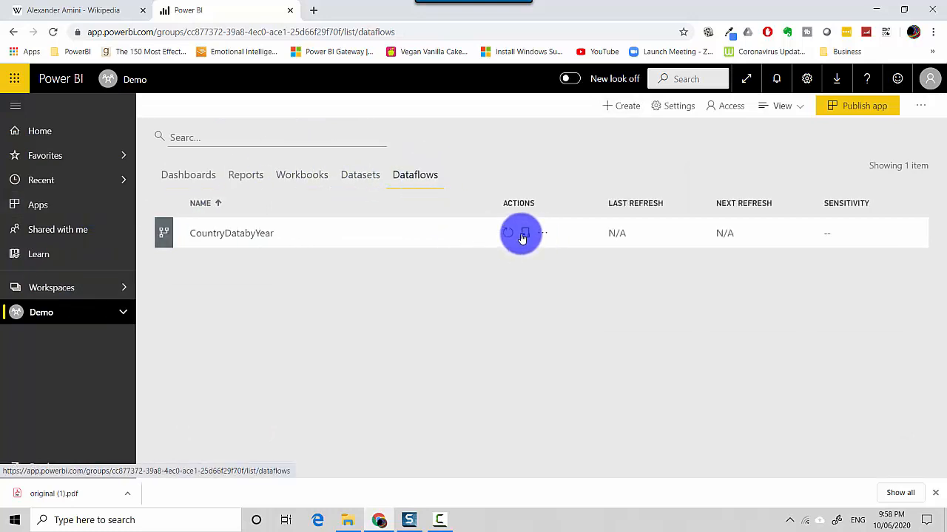
mouse_move(523, 234)
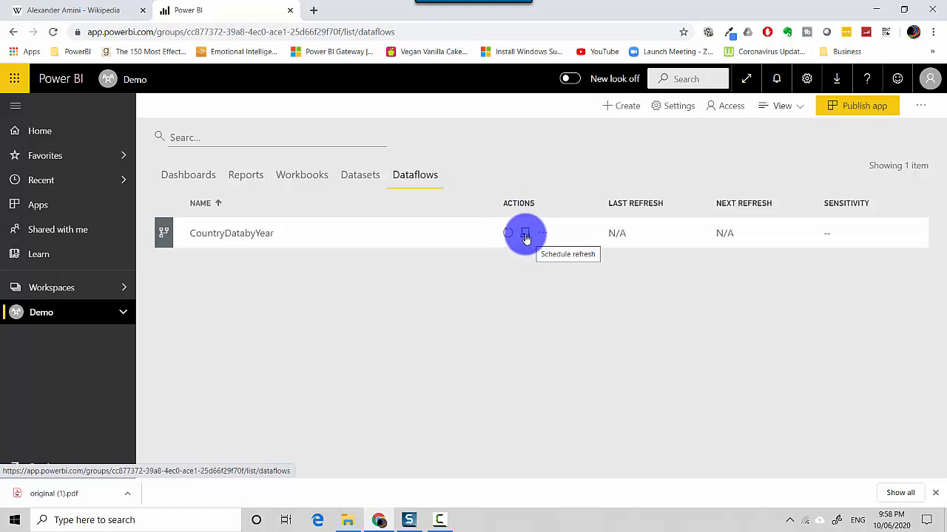
Review the CountryDatabyYear gateway connection as running, then fold its details away.
click(525, 234)
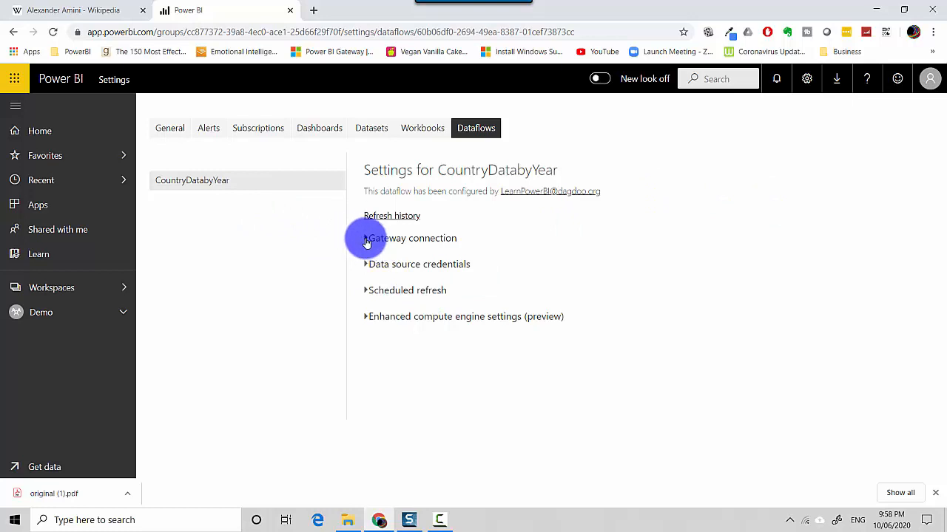
click(367, 237)
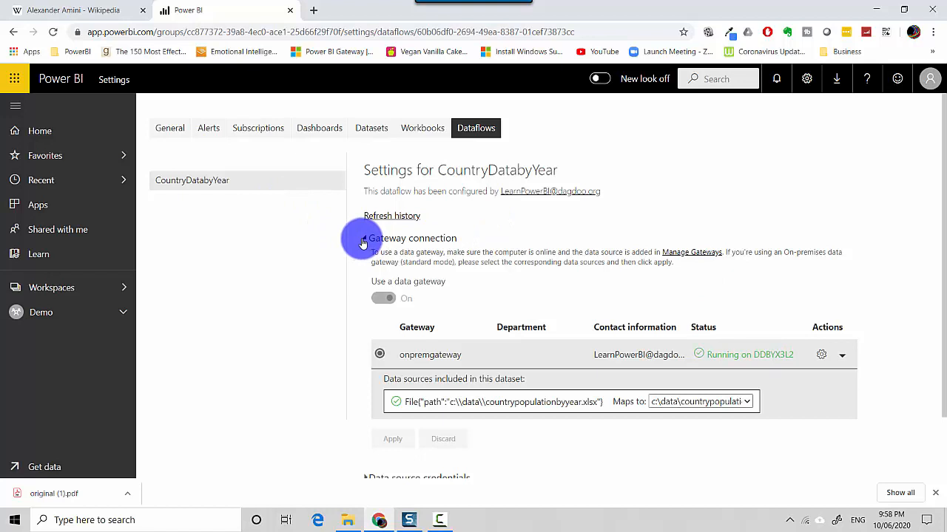
click(367, 237)
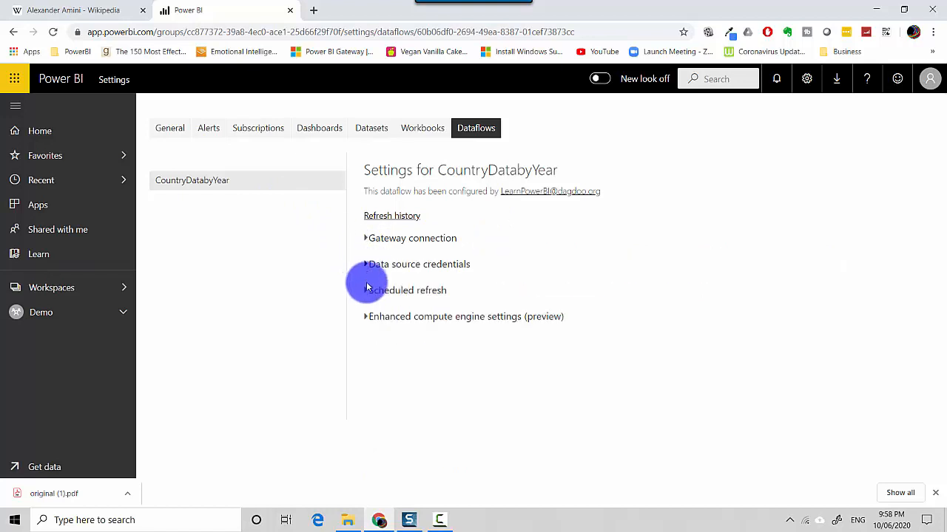
Turn on scheduled refresh for CountryDatabyYear with Daily frequency.
click(366, 290)
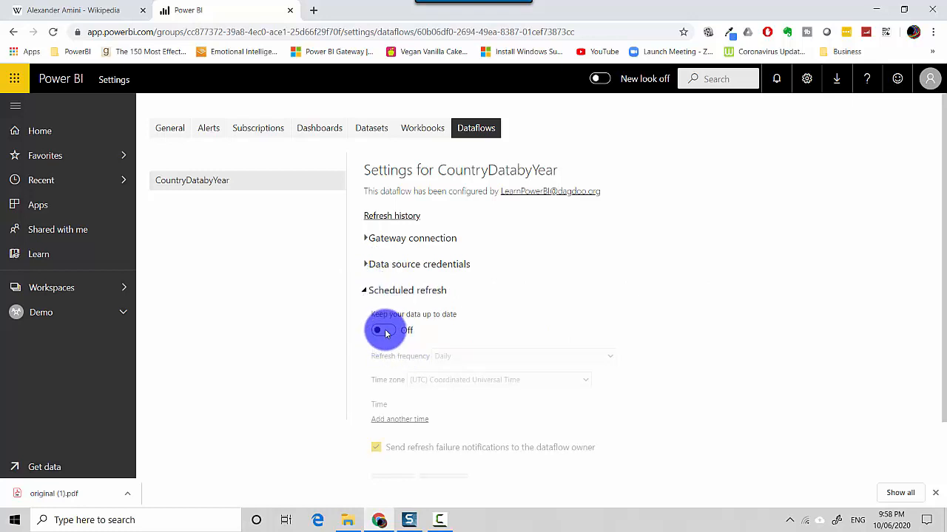
click(384, 330)
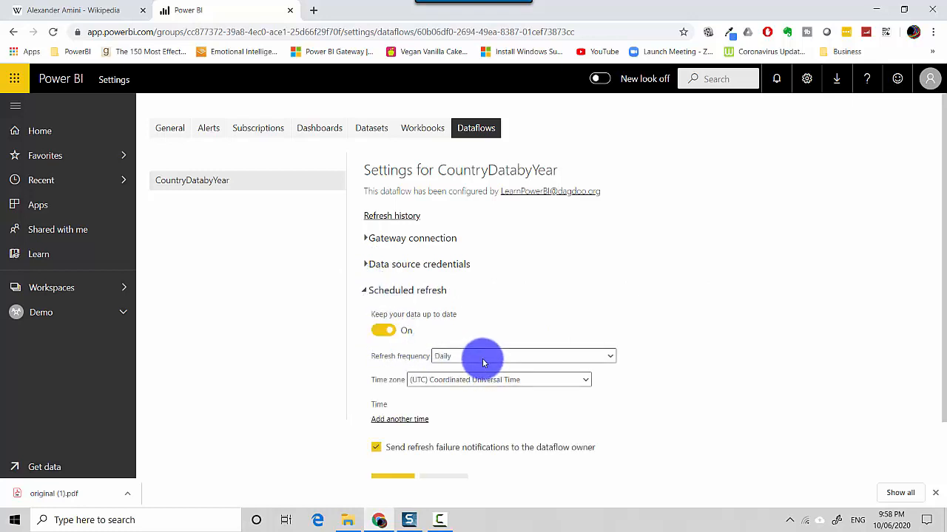
click(524, 355)
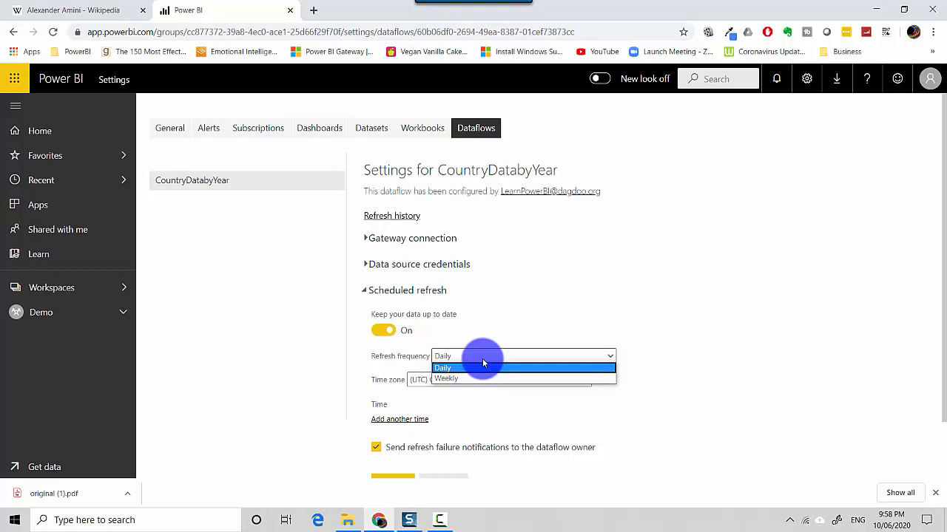
click(442, 367)
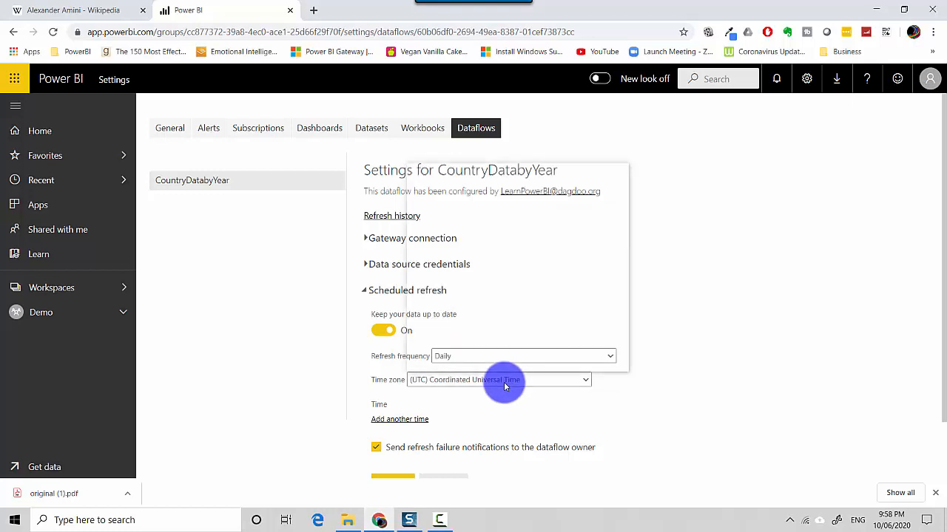
Set the time zone to (UTC+08:00) Perth with a 10:00 PM refresh and apply the schedule.
click(500, 378)
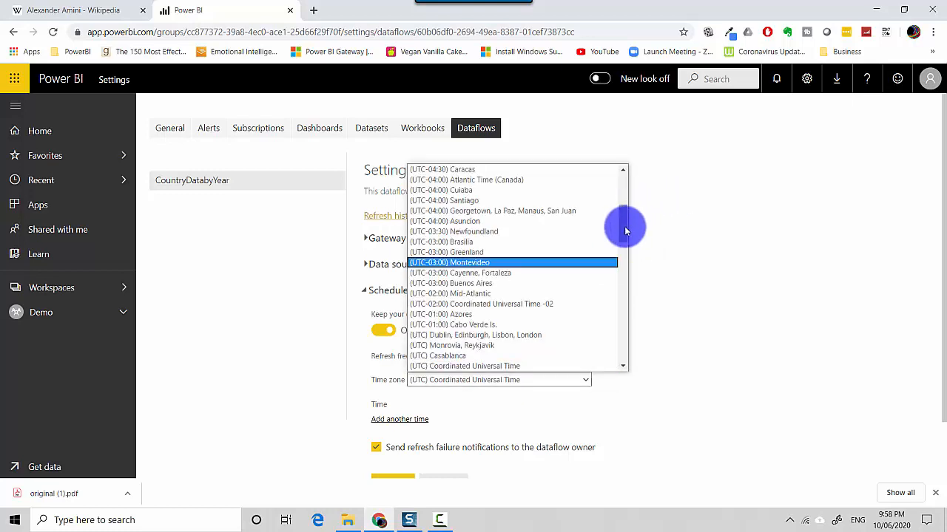
scroll(down, 3)
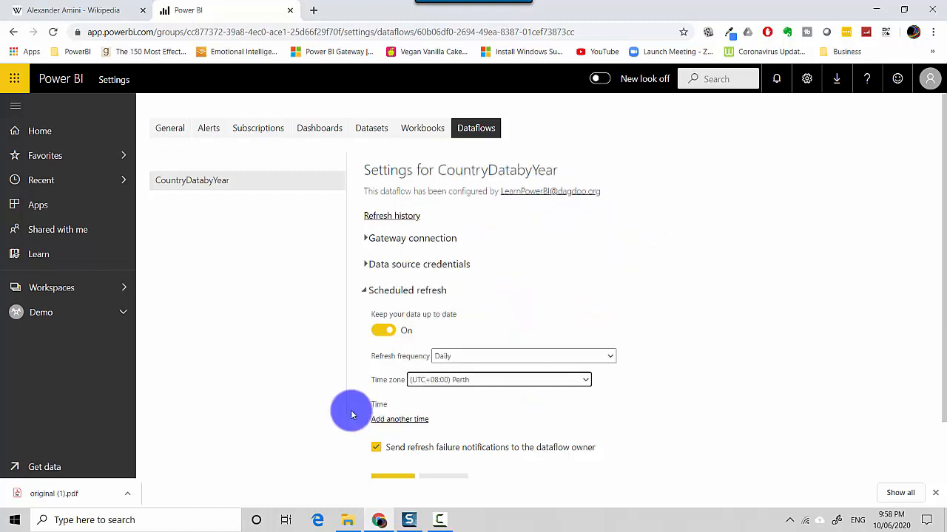
click(399, 418)
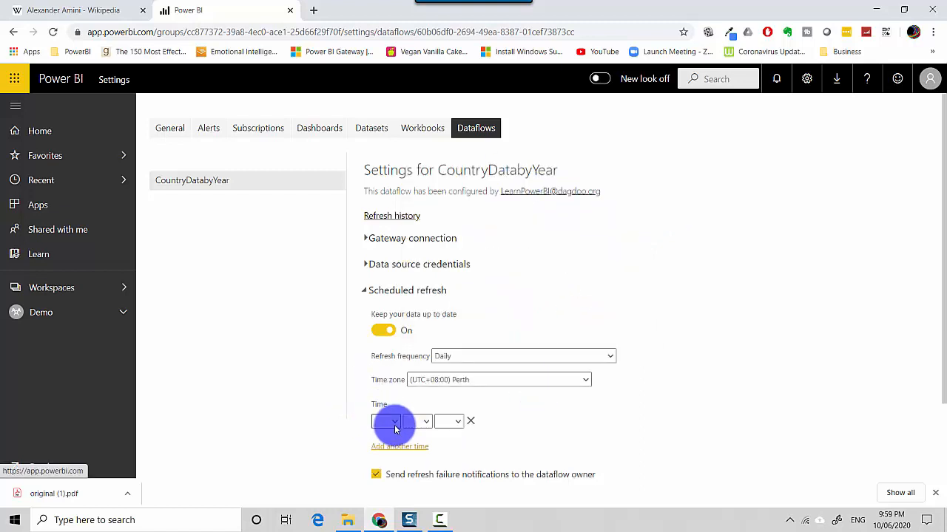
click(394, 420)
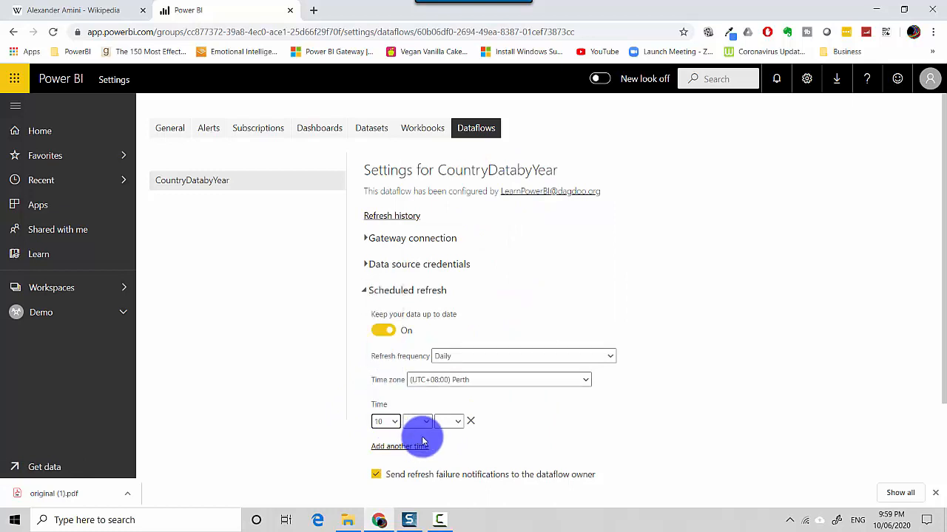
click(417, 420)
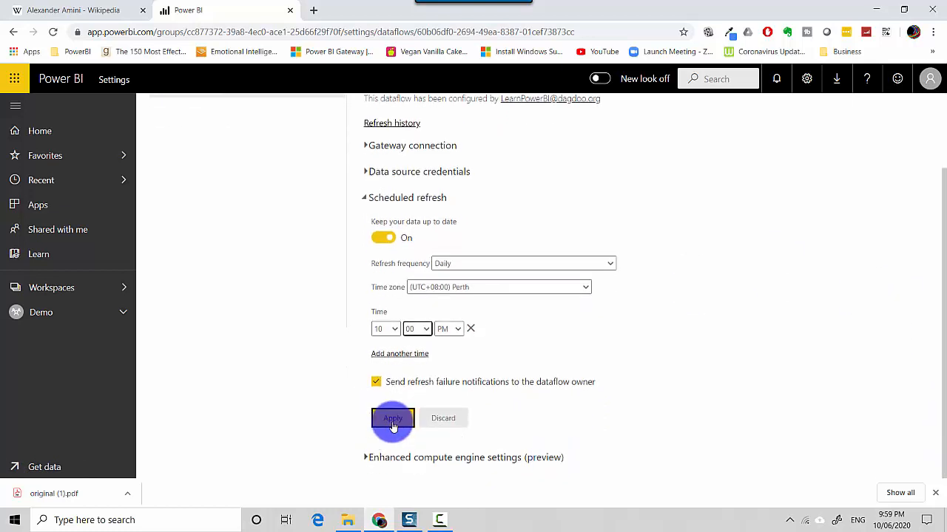
click(393, 417)
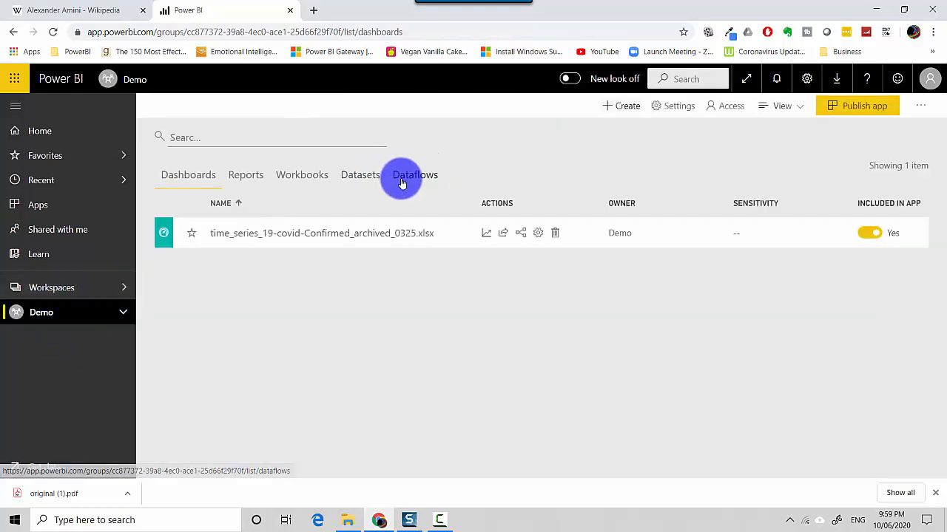
Confirm CountryDatabyYear now lists a next refresh of 10/06/2020 22:00:00.
click(414, 175)
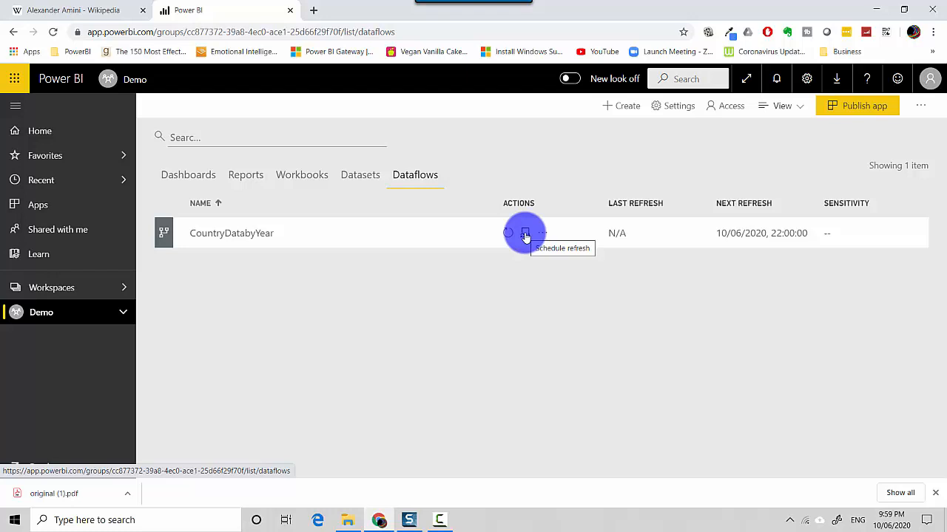
click(525, 234)
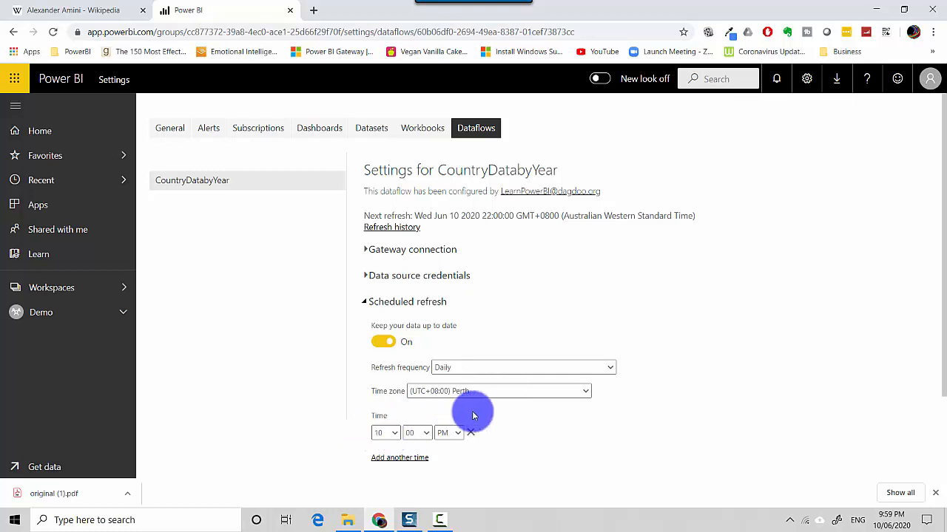
click(52, 287)
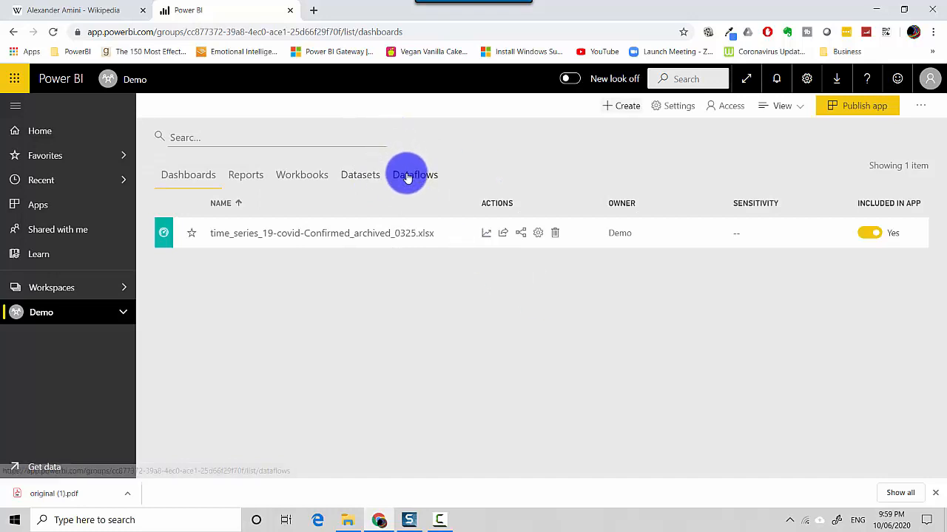
click(414, 175)
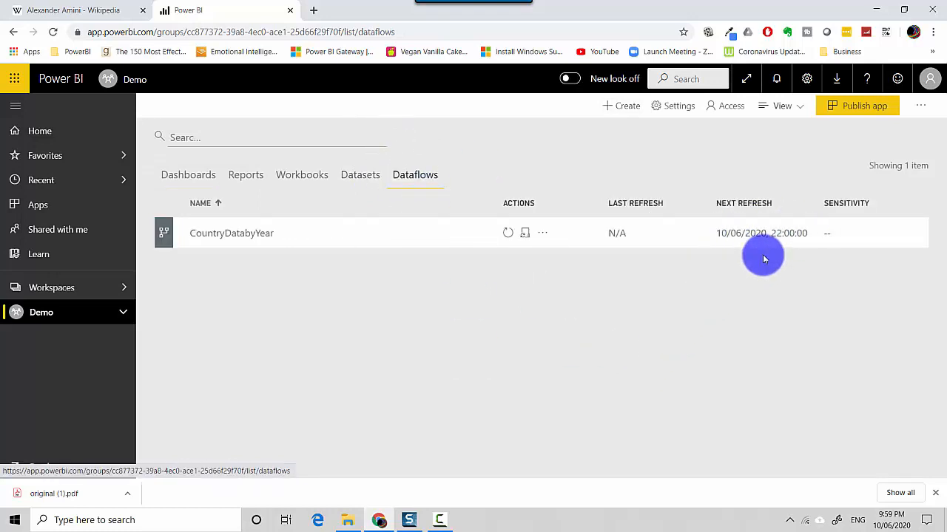